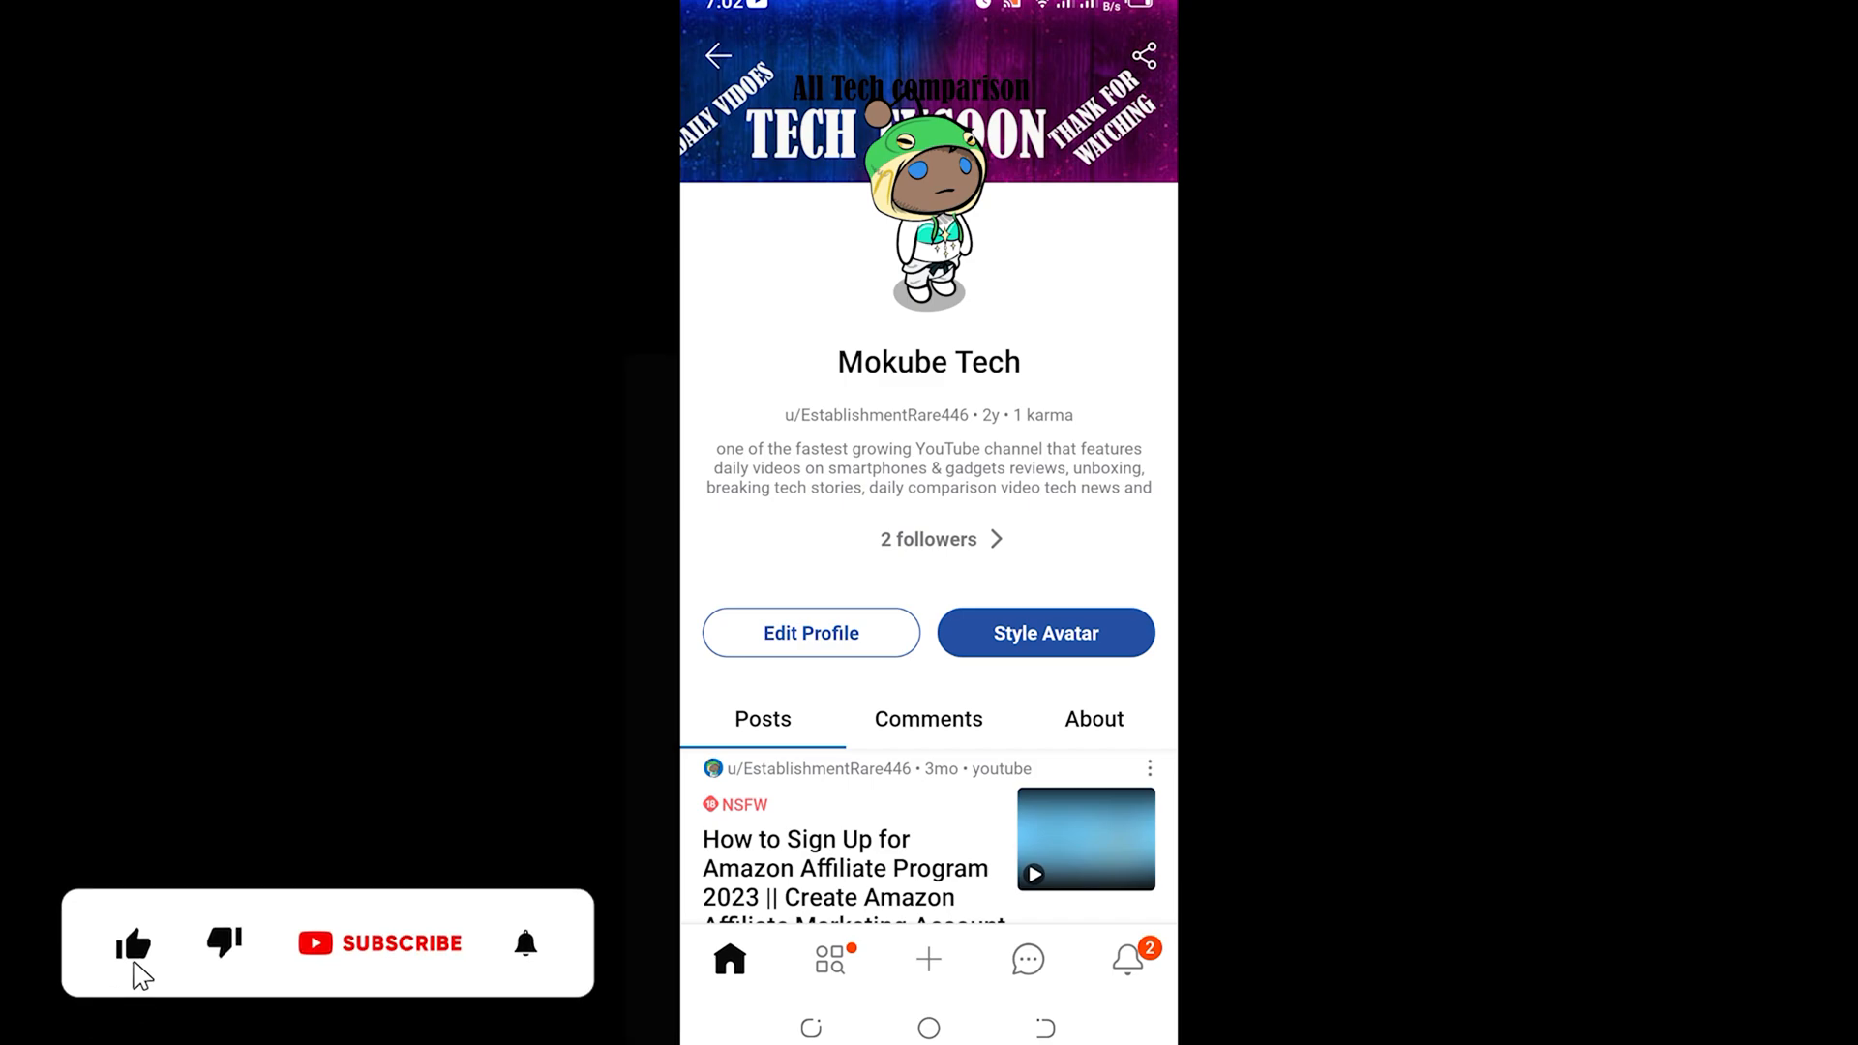
# - Start a new link post under 'Post to my profile'
pyautogui.click(402, 943)
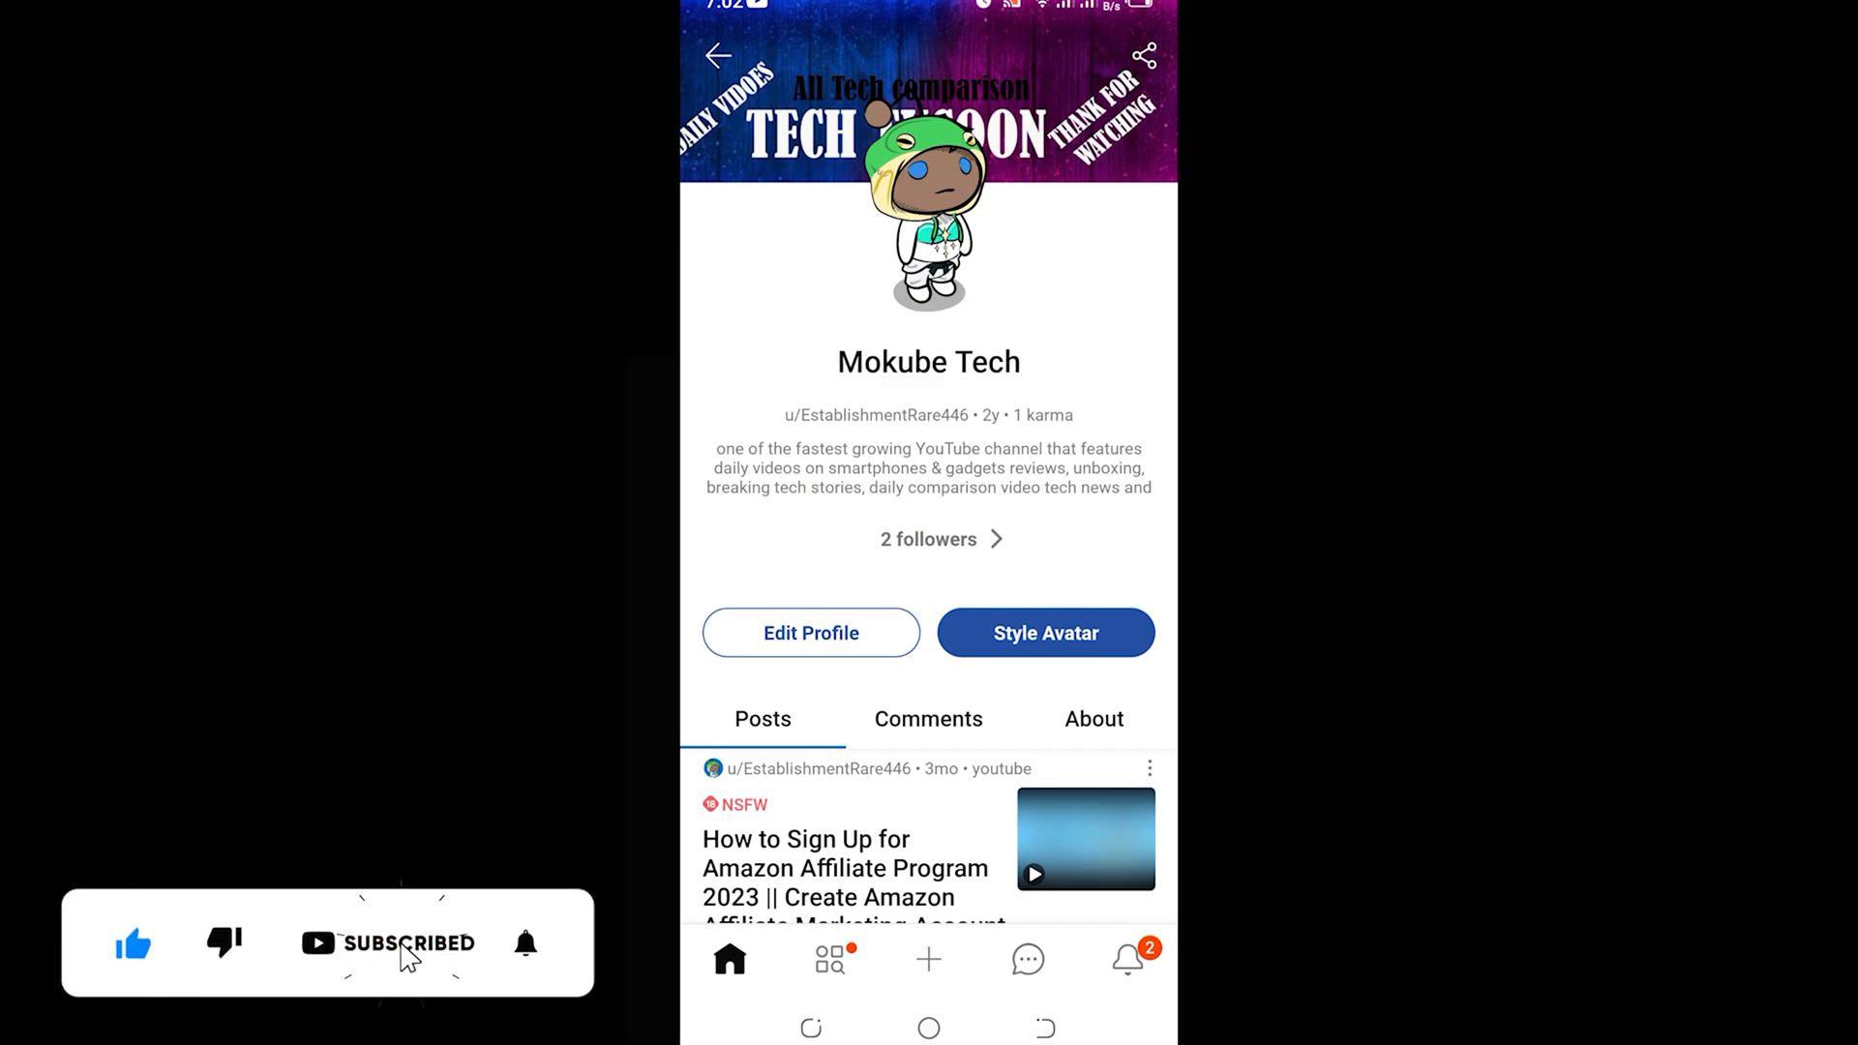
pyautogui.click(522, 944)
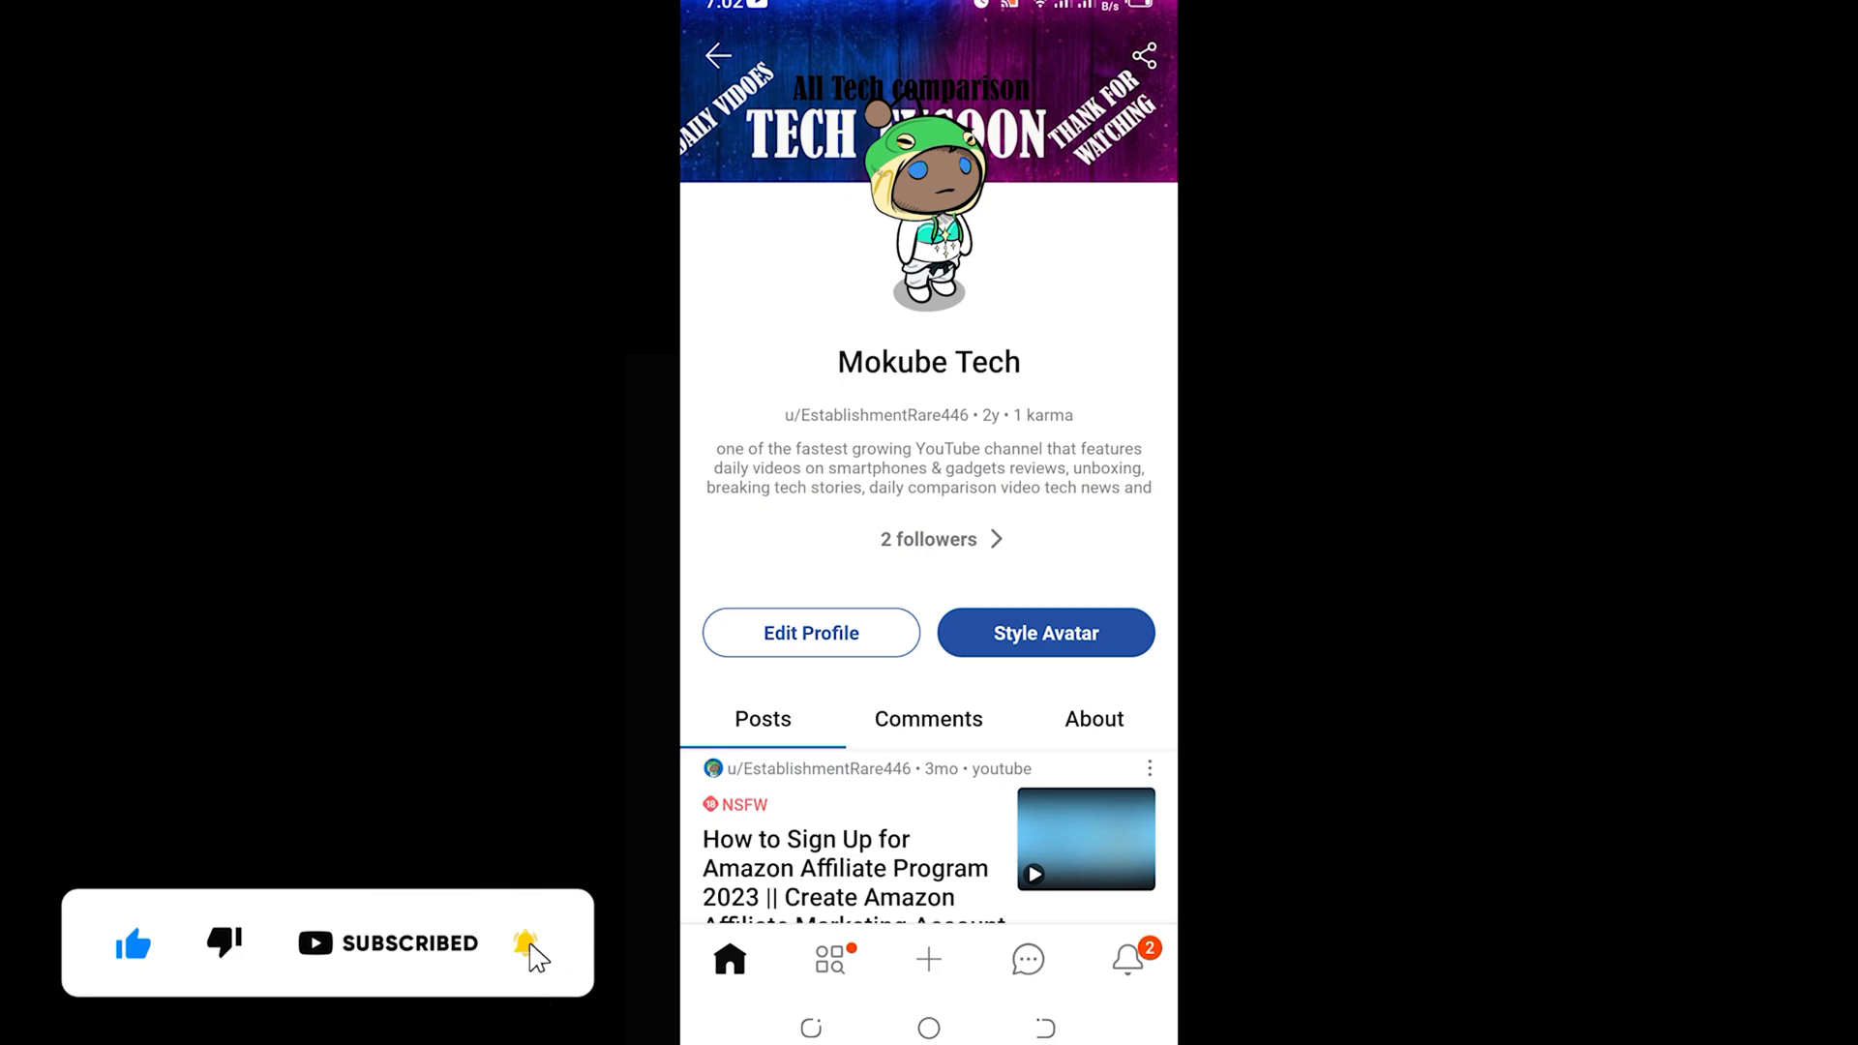
pyautogui.click(927, 961)
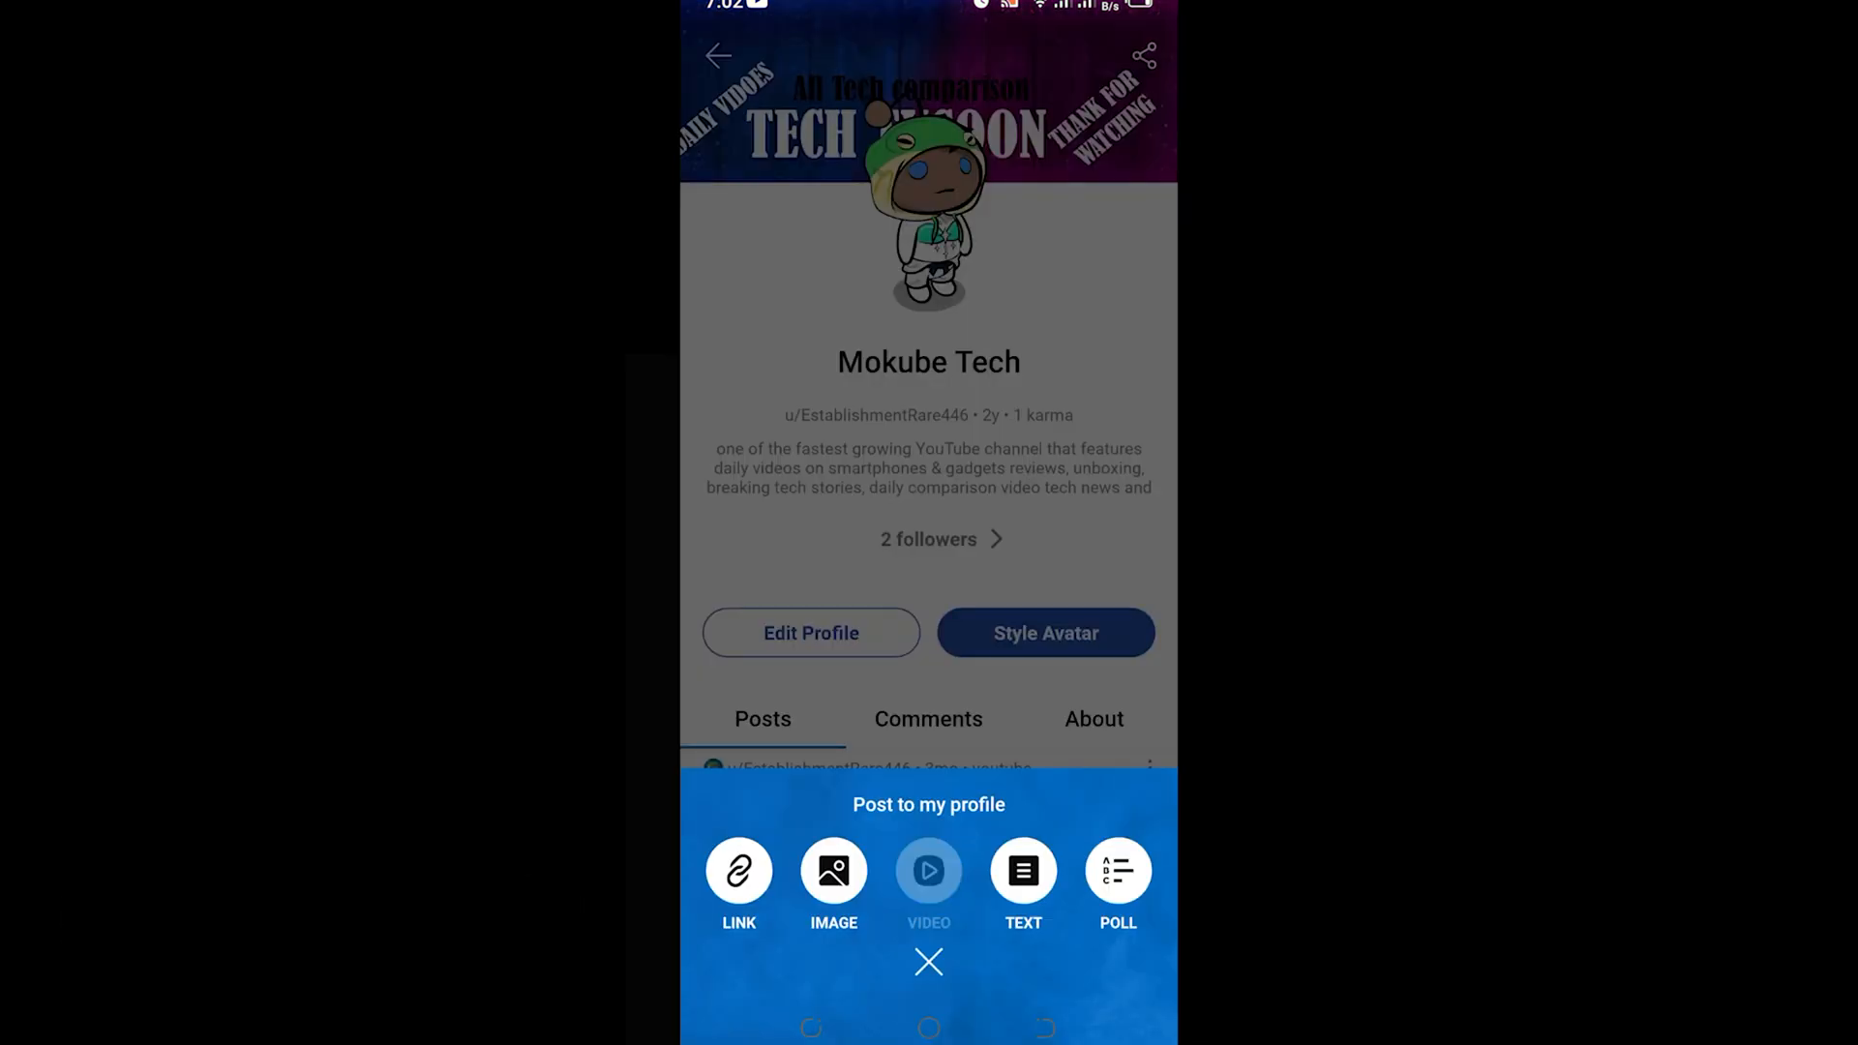
pyautogui.click(927, 961)
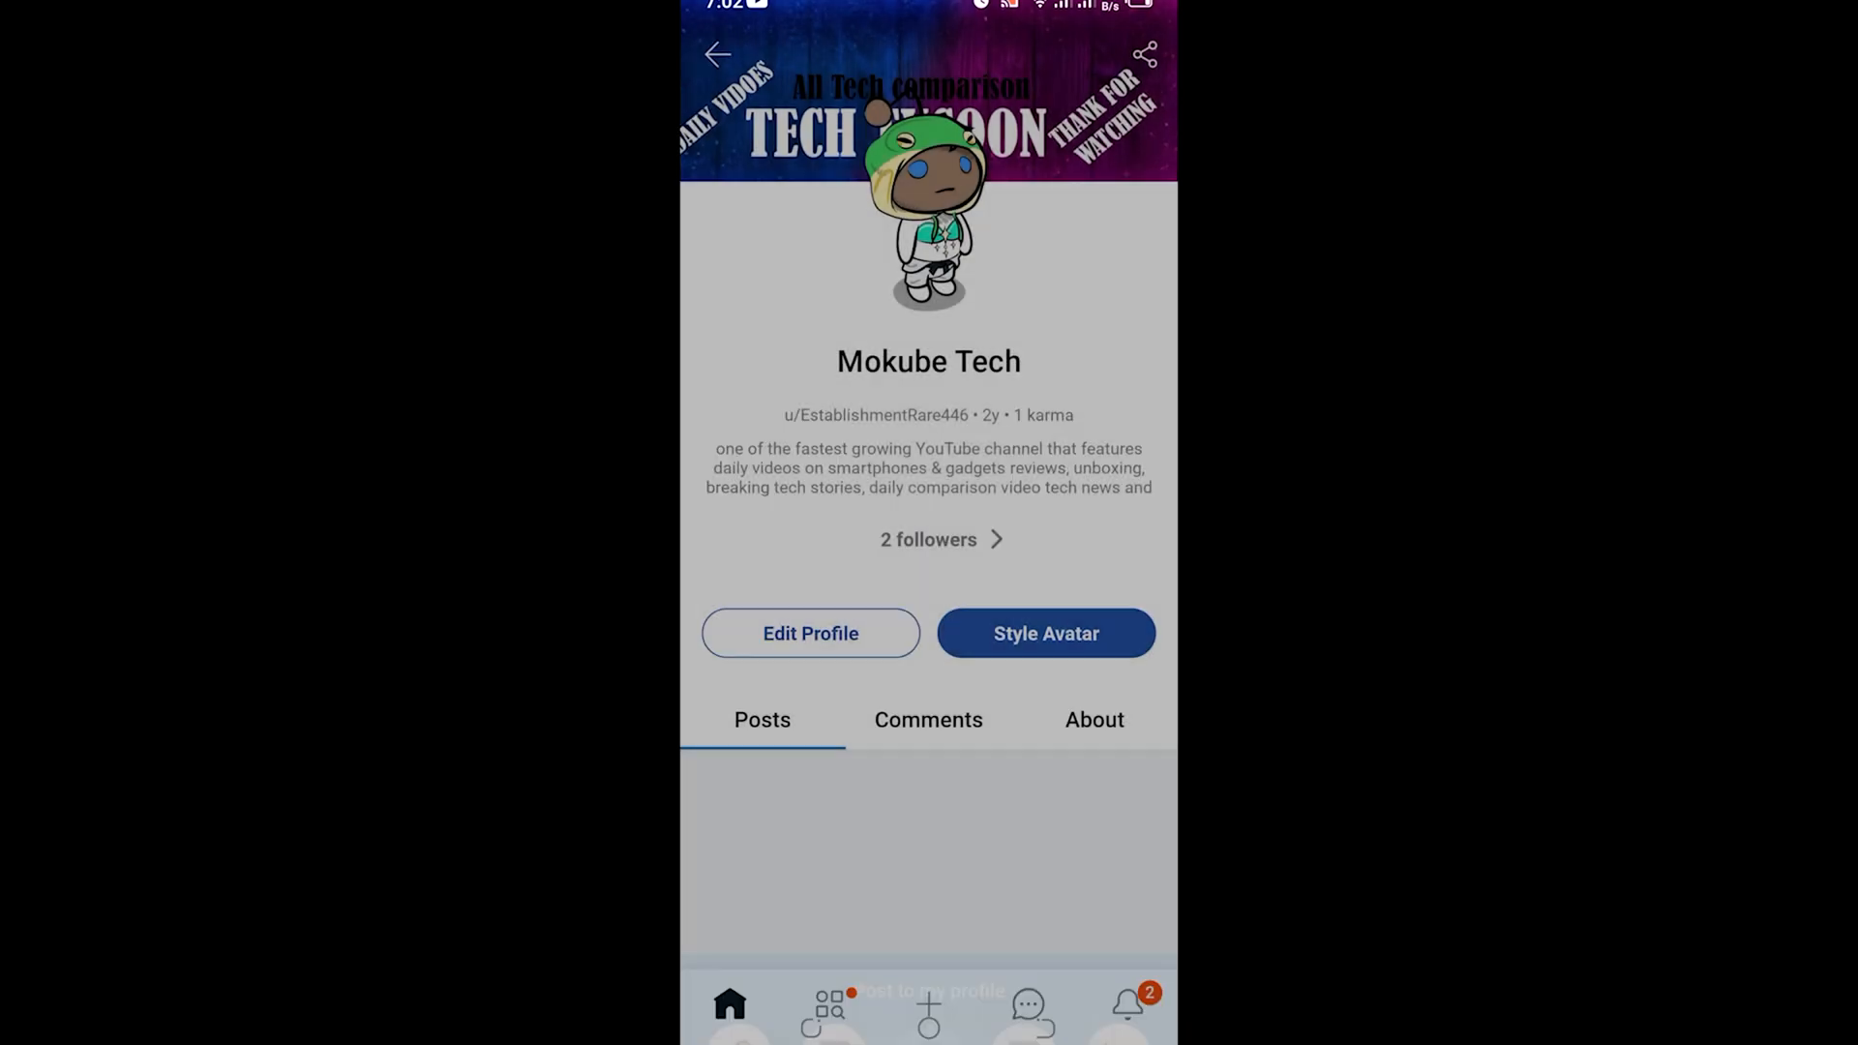
pyautogui.click(930, 1011)
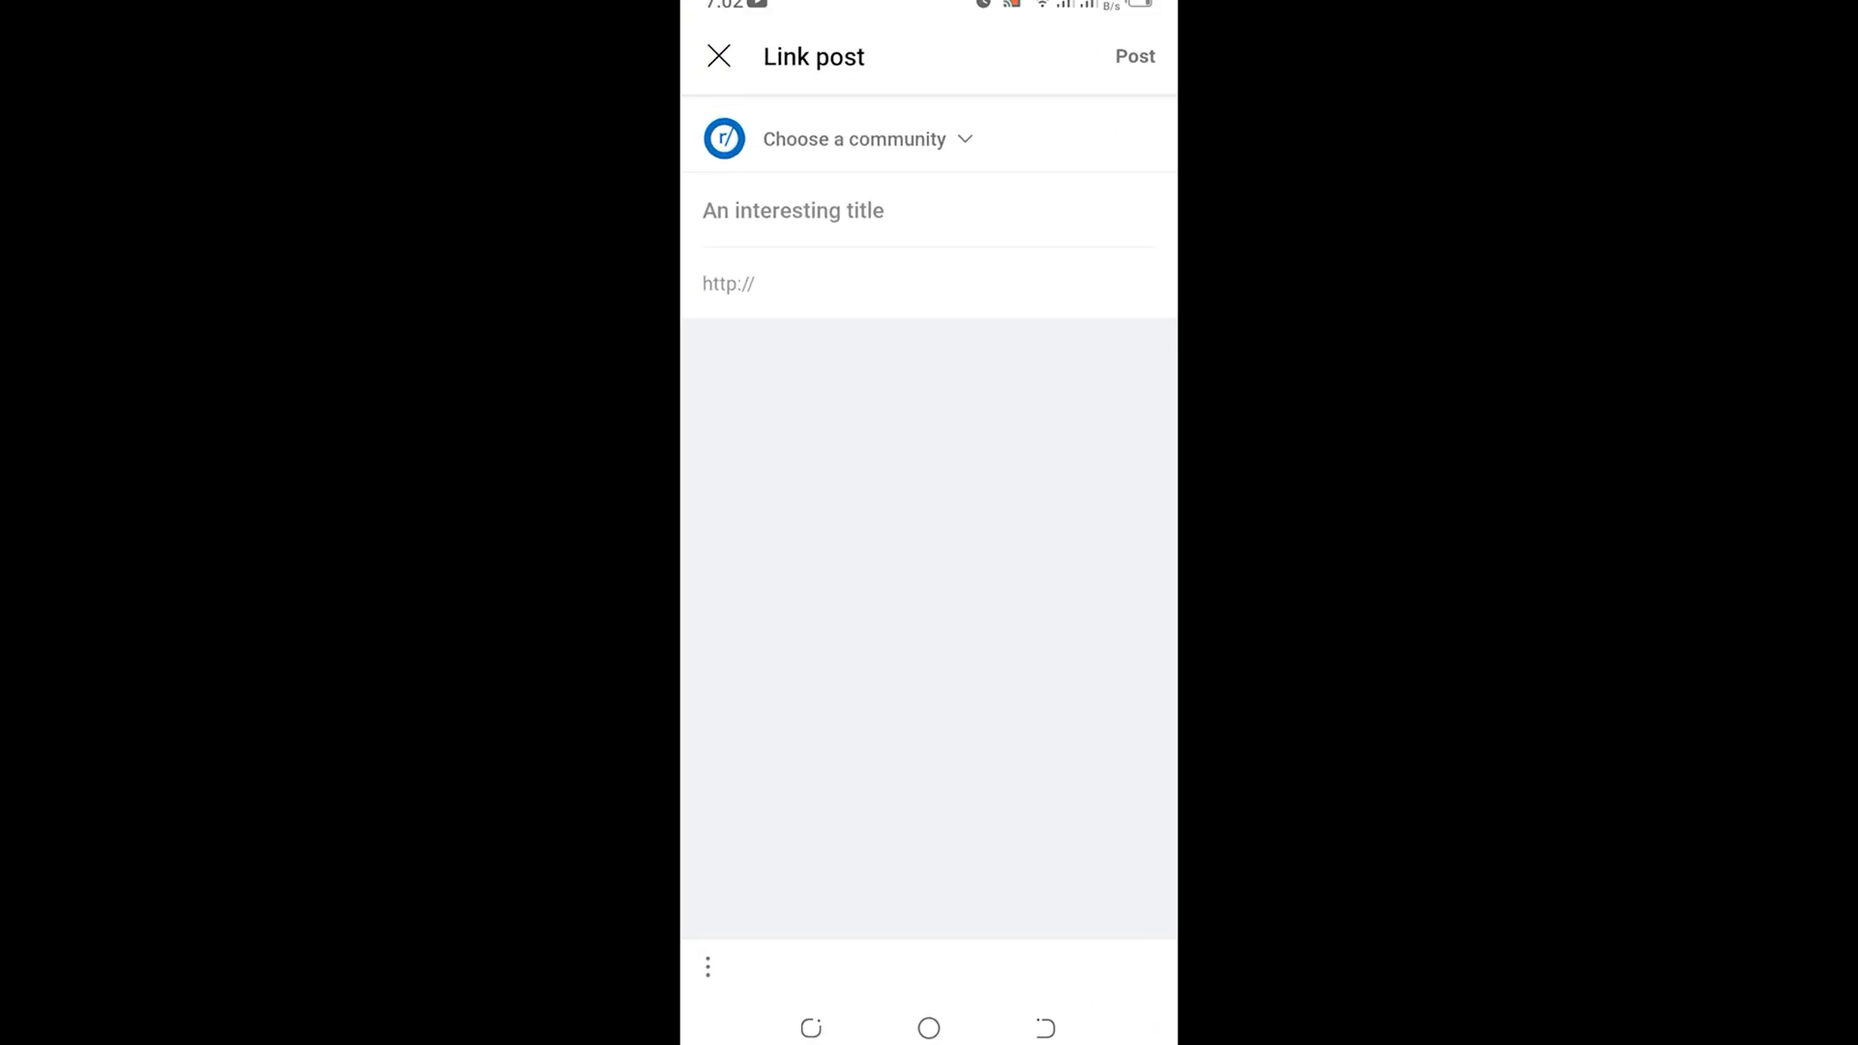
pyautogui.click(728, 284)
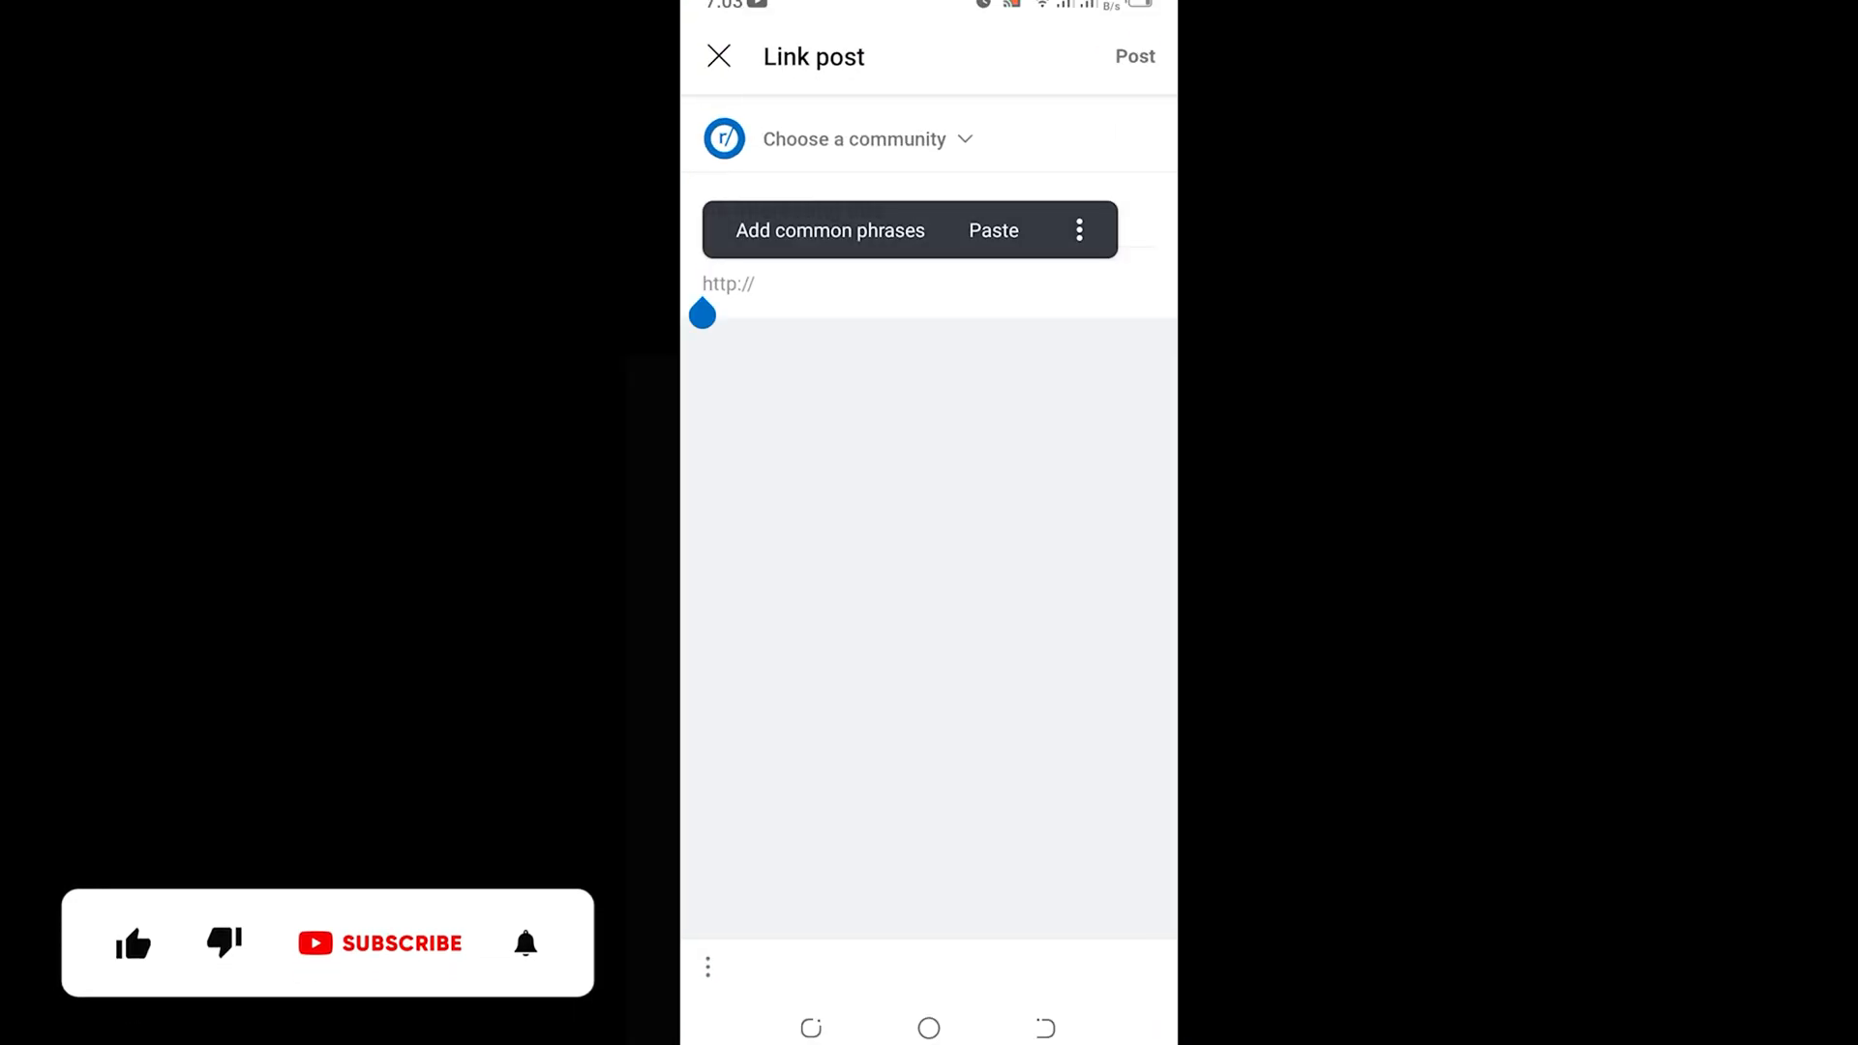
pyautogui.click(993, 230)
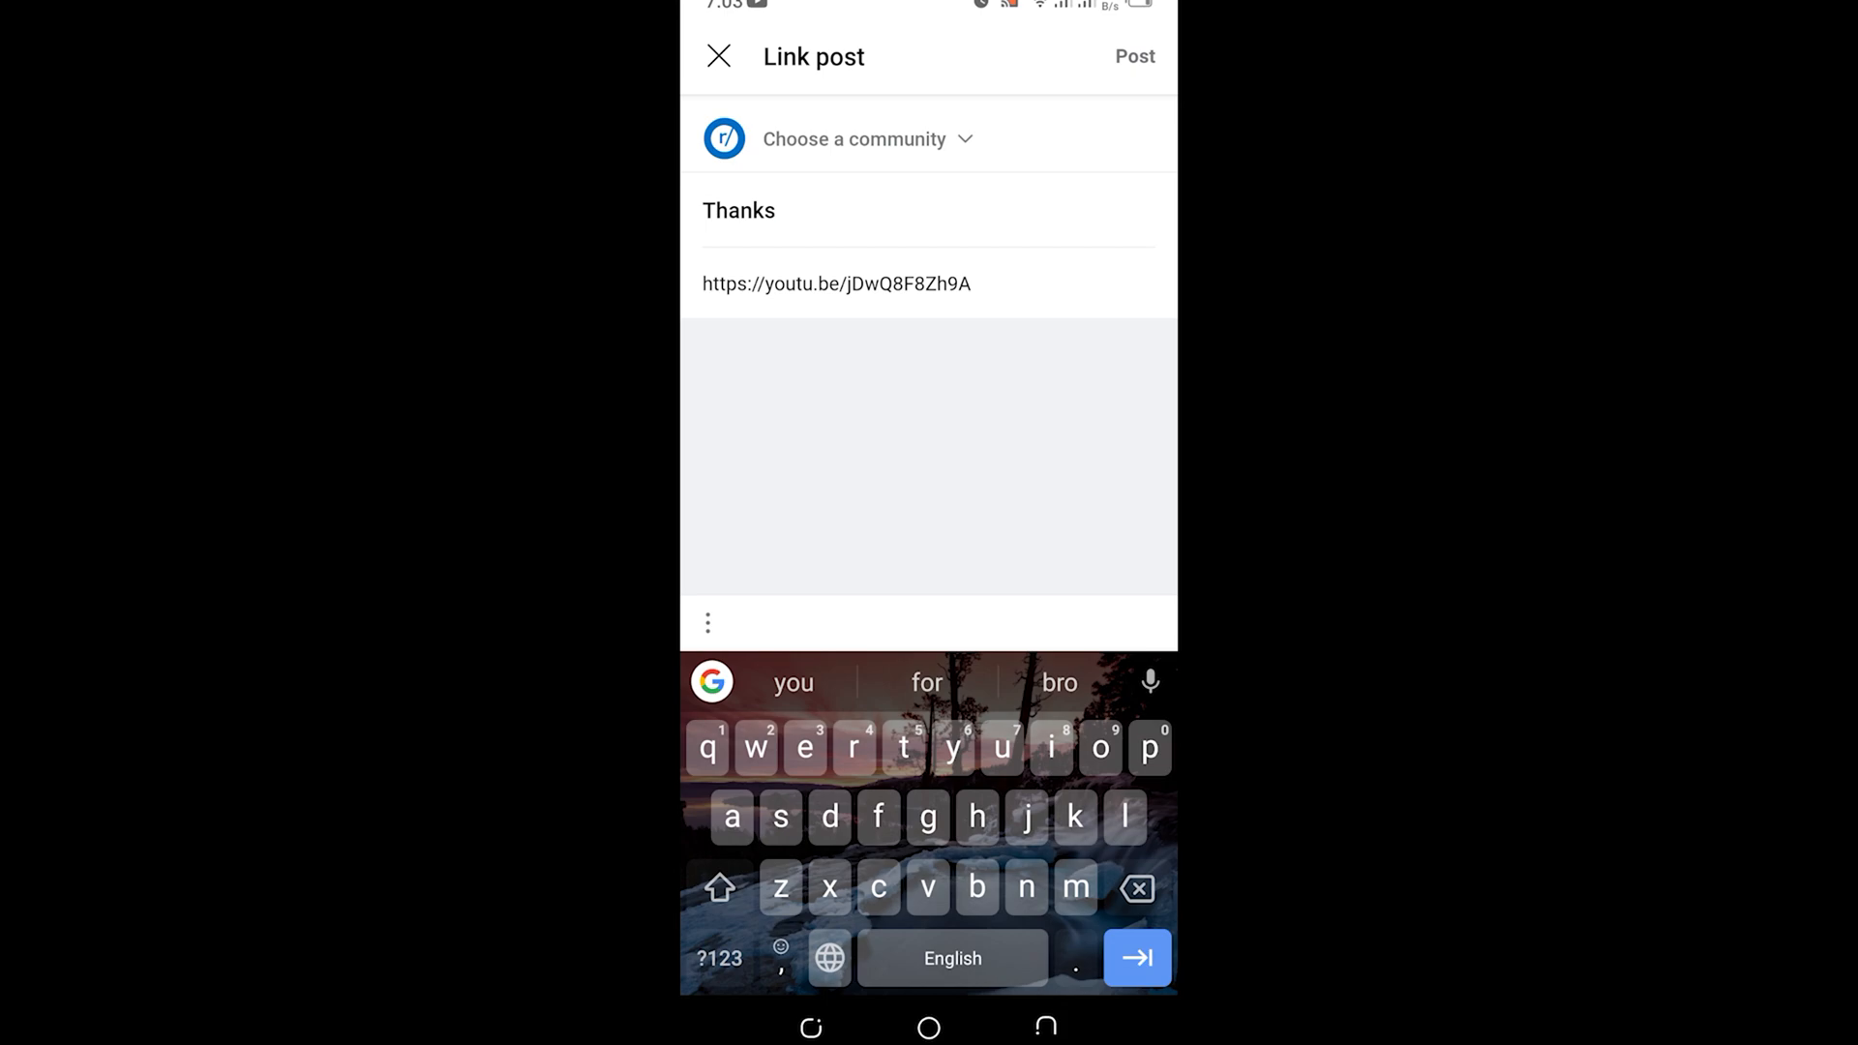
pyautogui.click(854, 139)
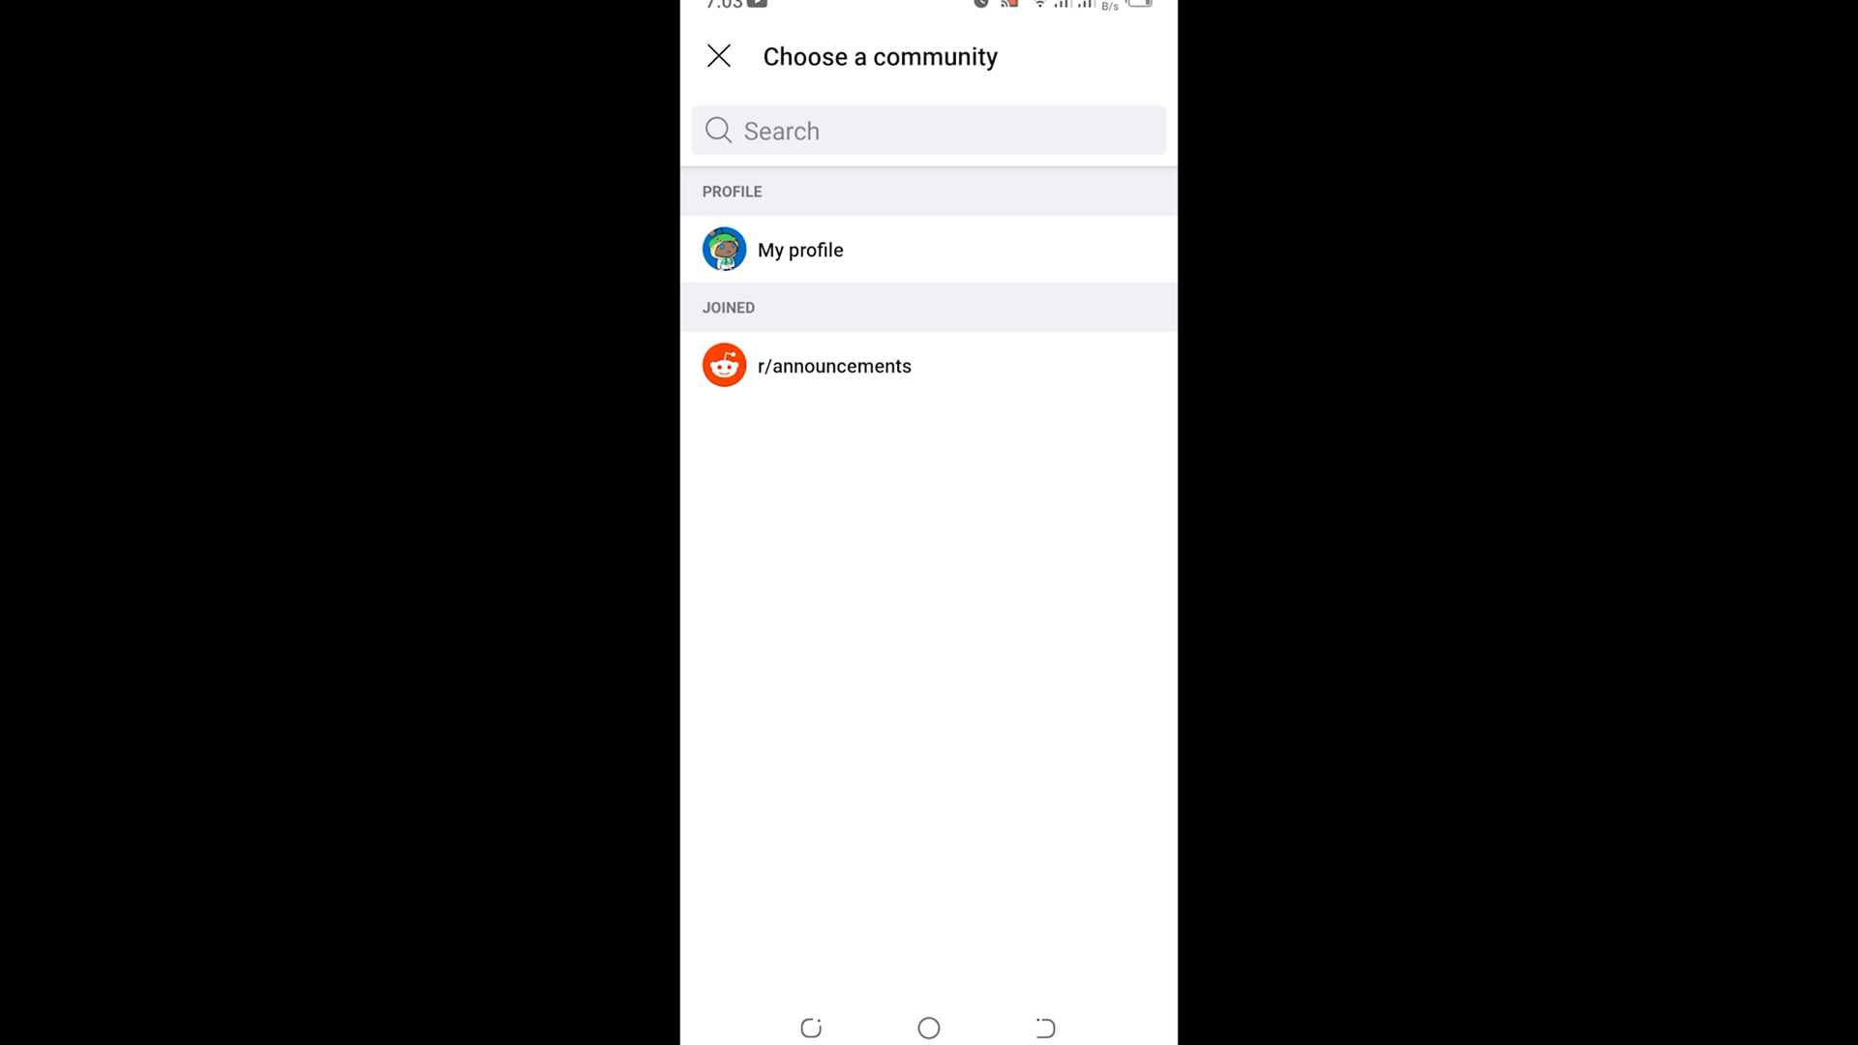
# - Choose My profile as the destination and publish the Thanks post
pyautogui.click(799, 249)
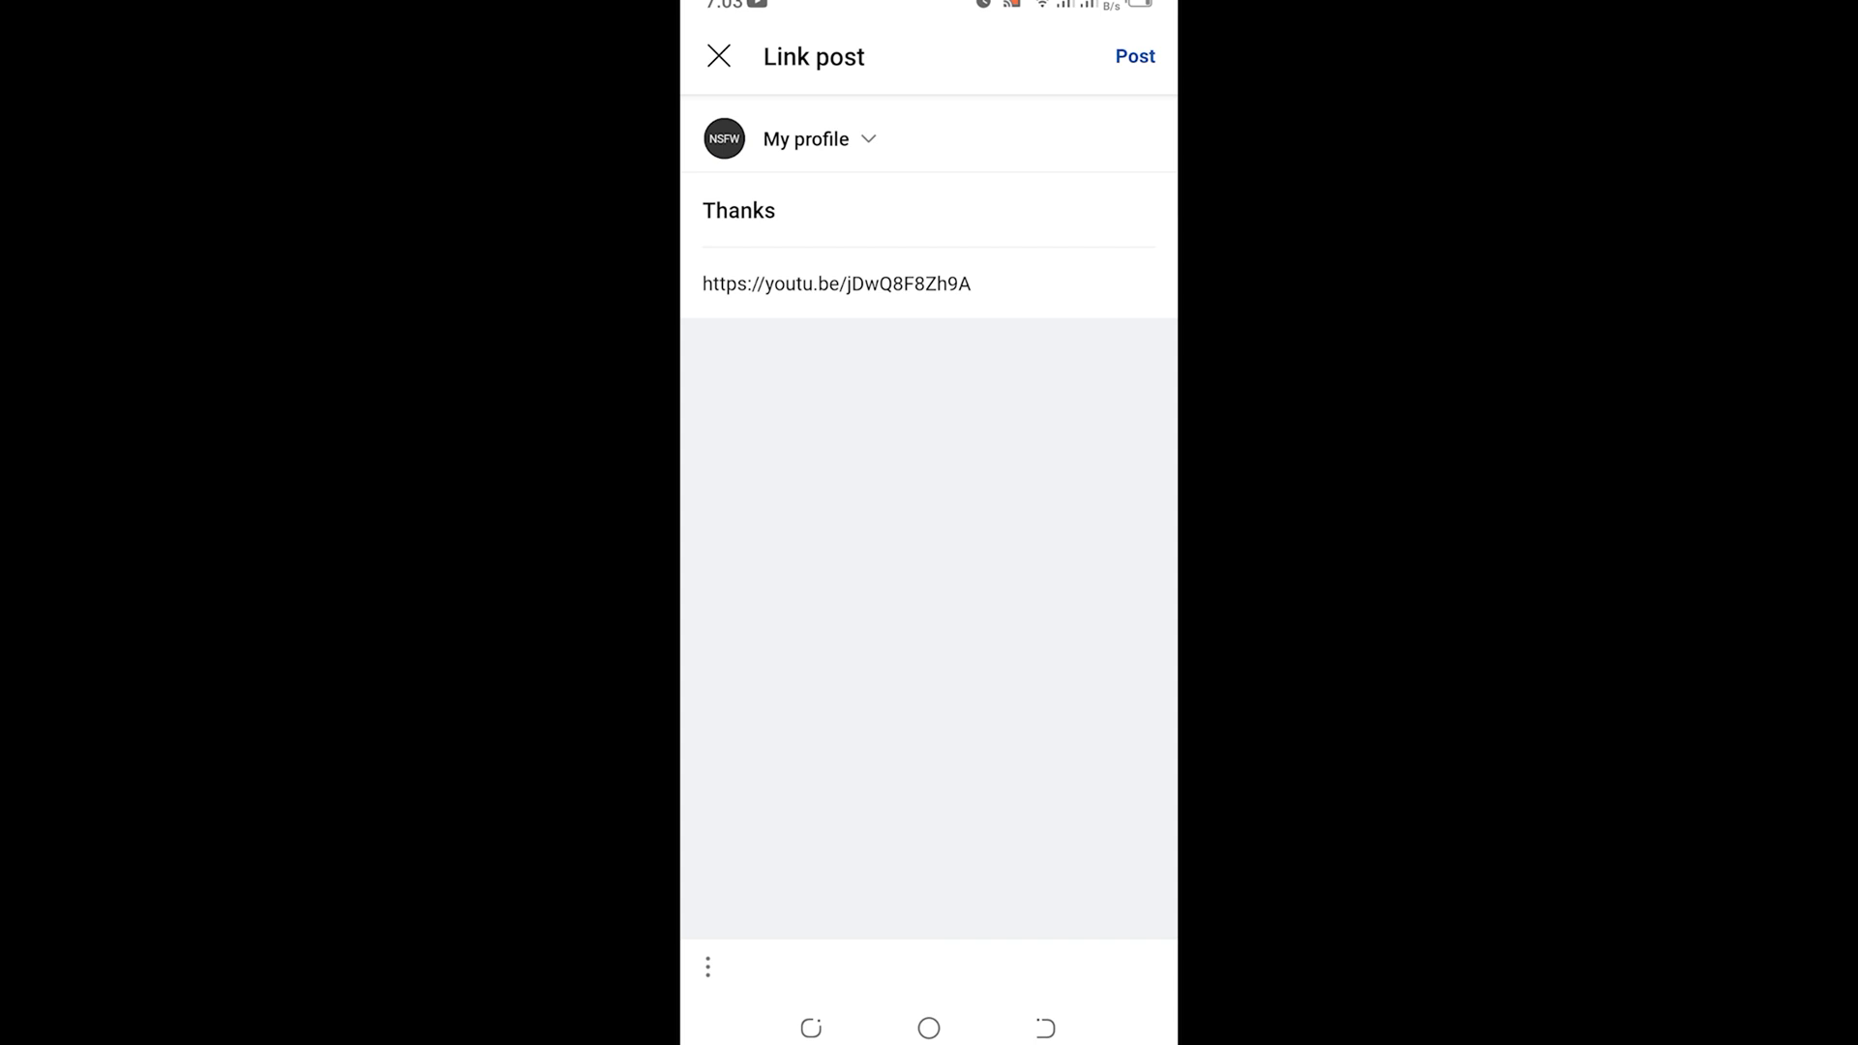
pyautogui.click(1135, 56)
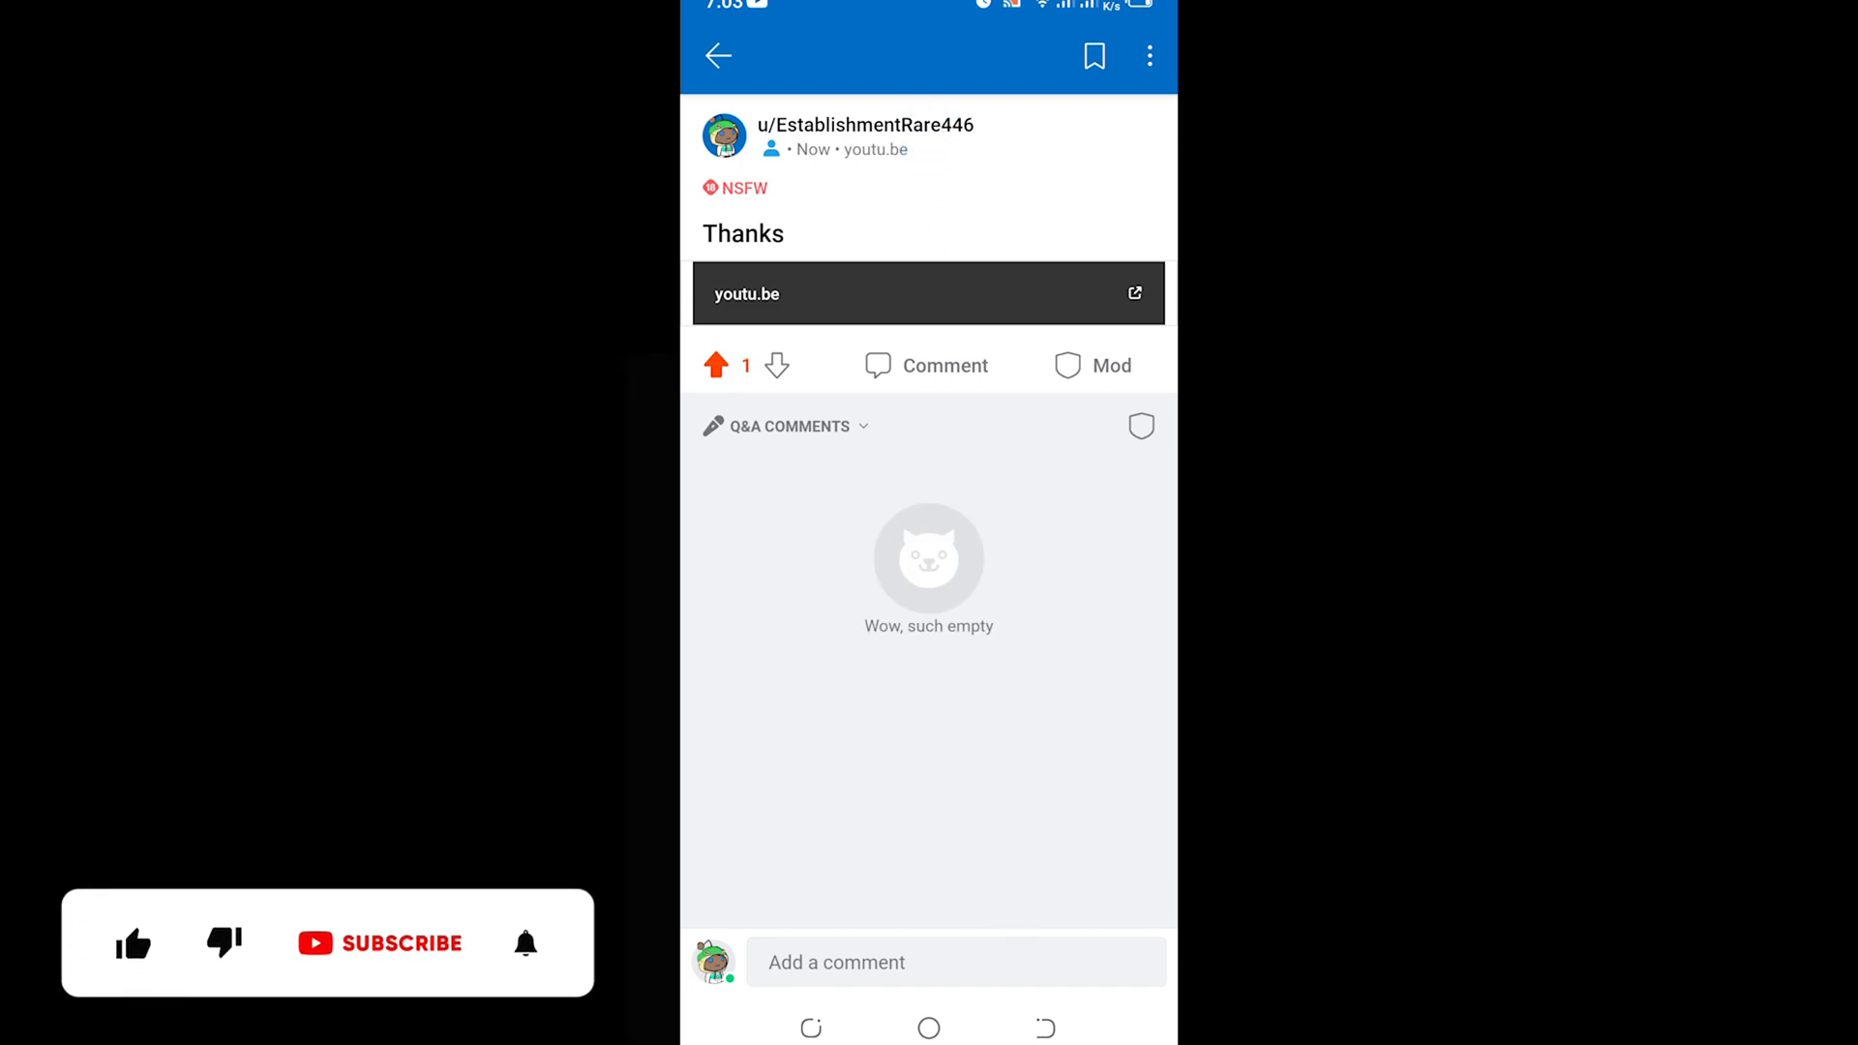
# - View the published Thanks post page, showing no comments yet
pyautogui.click(131, 945)
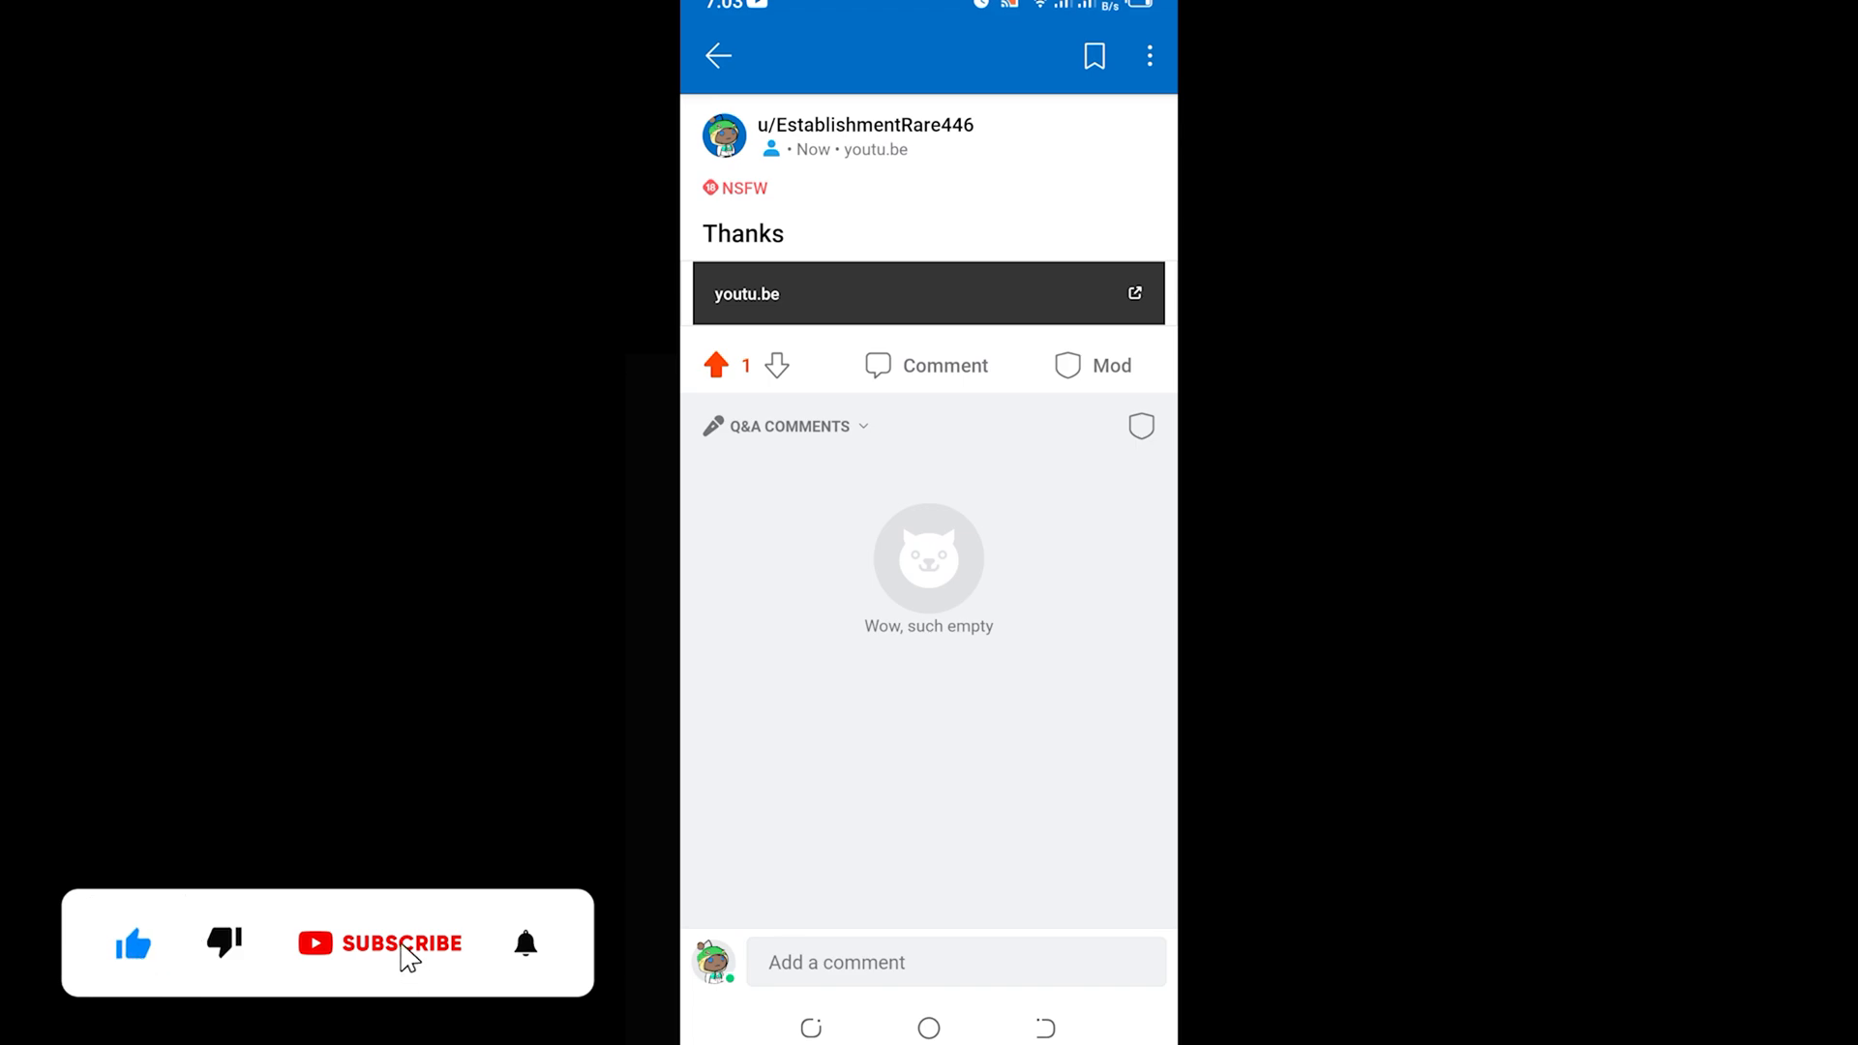
pyautogui.click(405, 944)
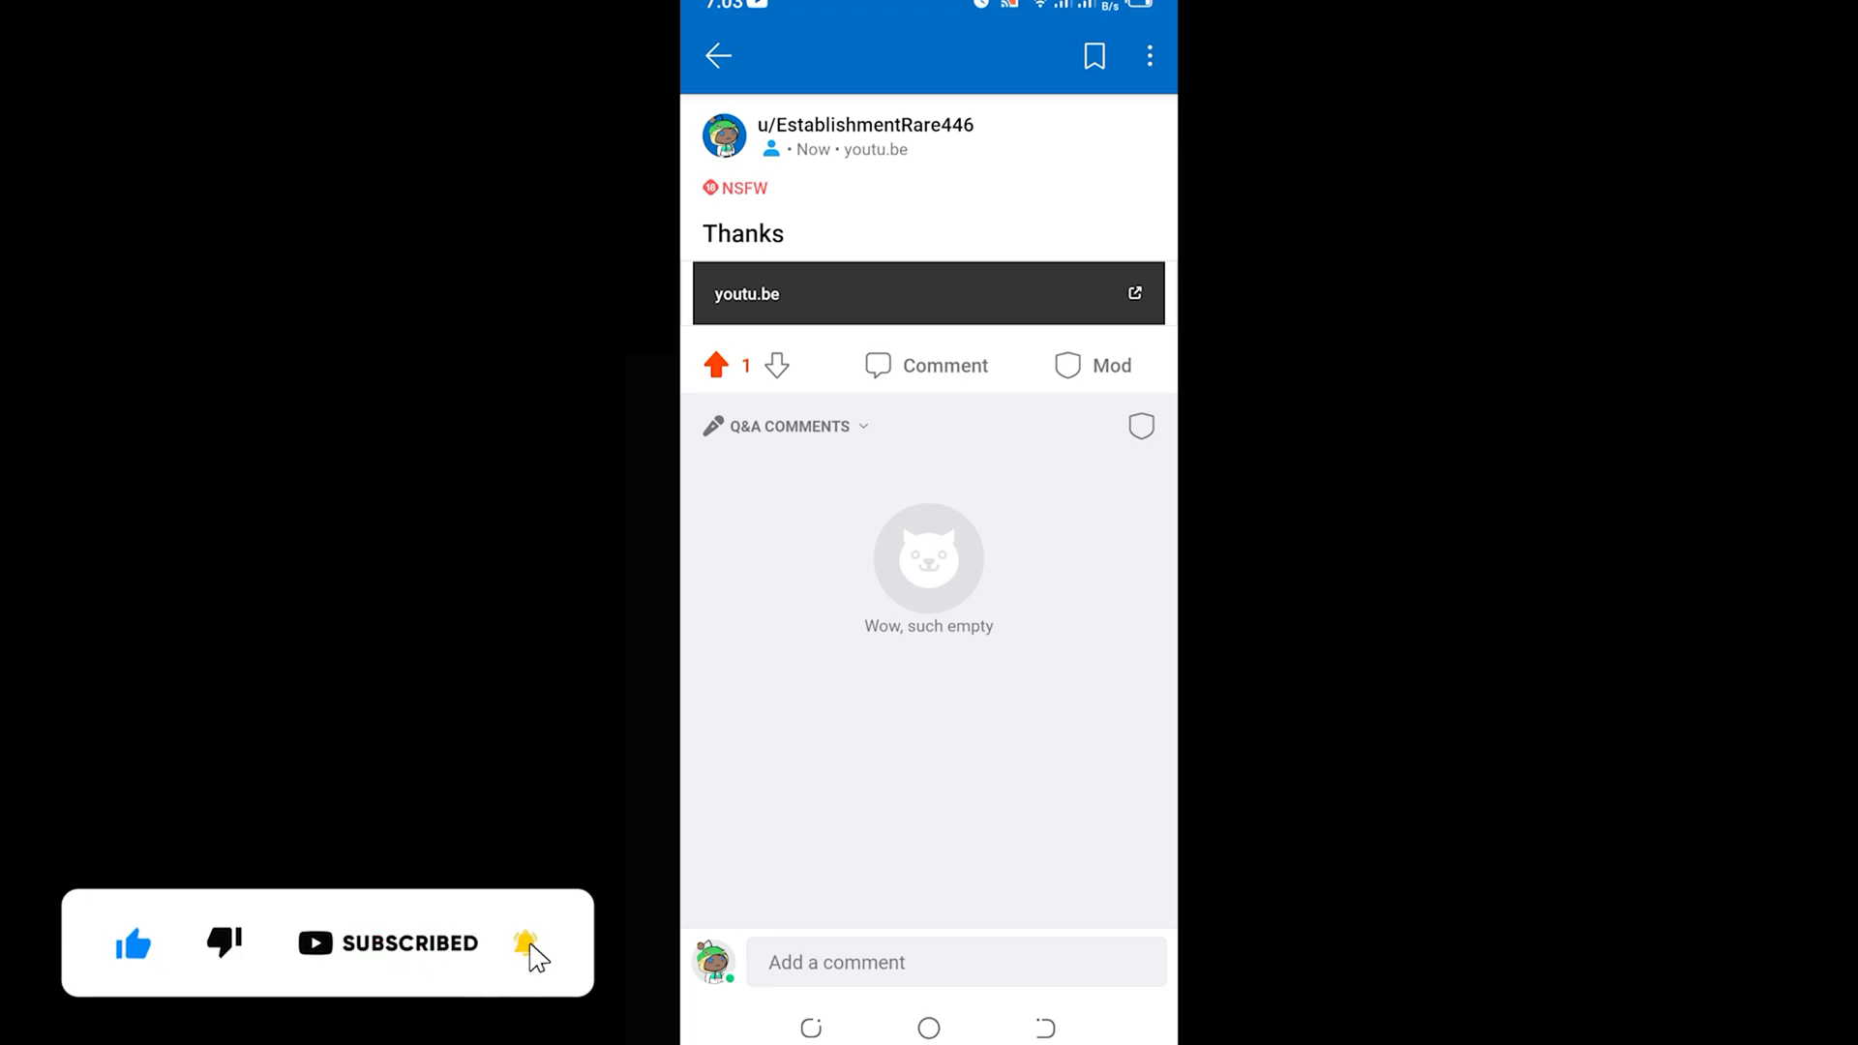